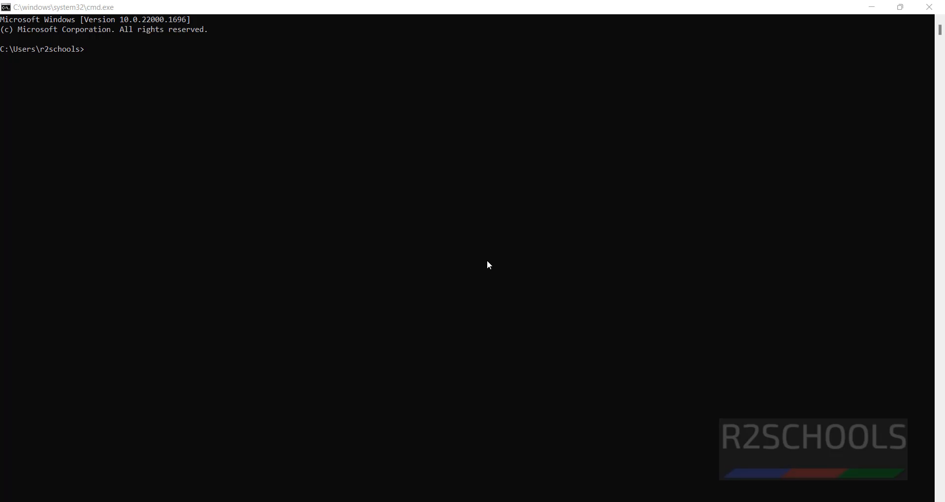
- Launch Task Manager with Ctrl+Shift+Esc to check the memory speed of 3200 MHz
key(ctrl+shift+esc)
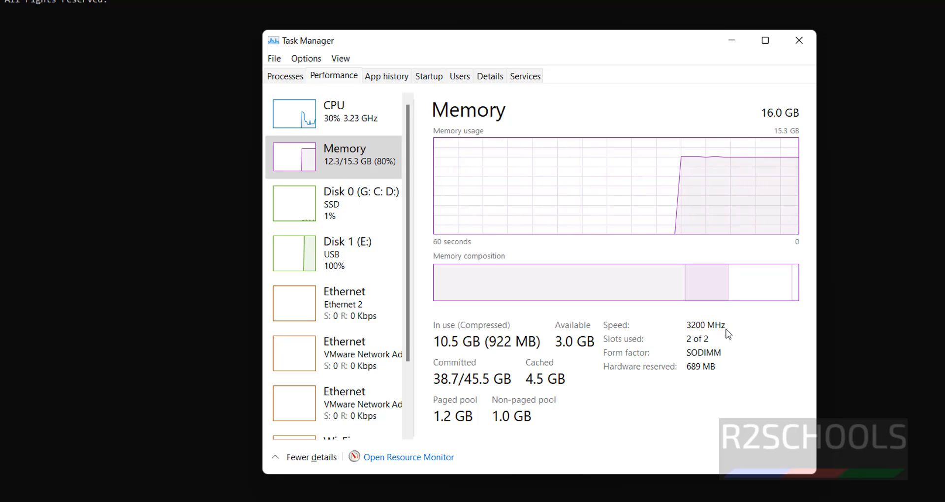
mouse_move(701, 330)
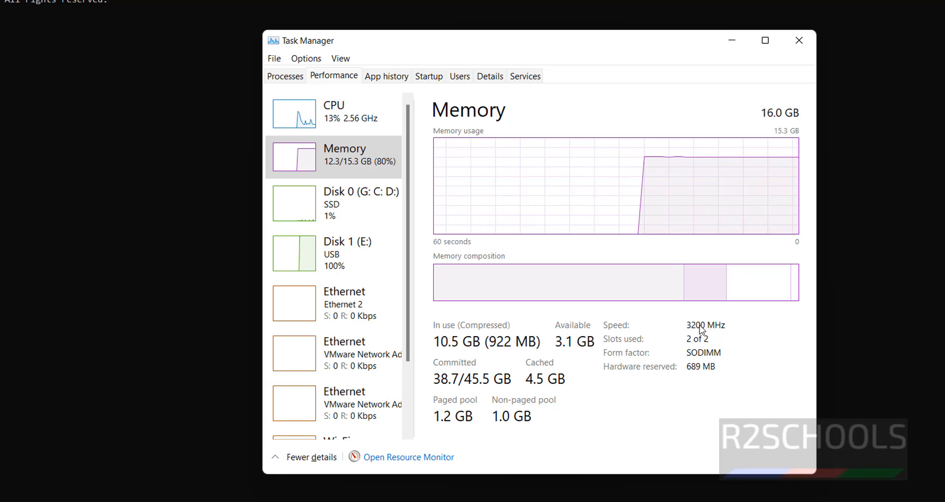
mouse_move(515, 447)
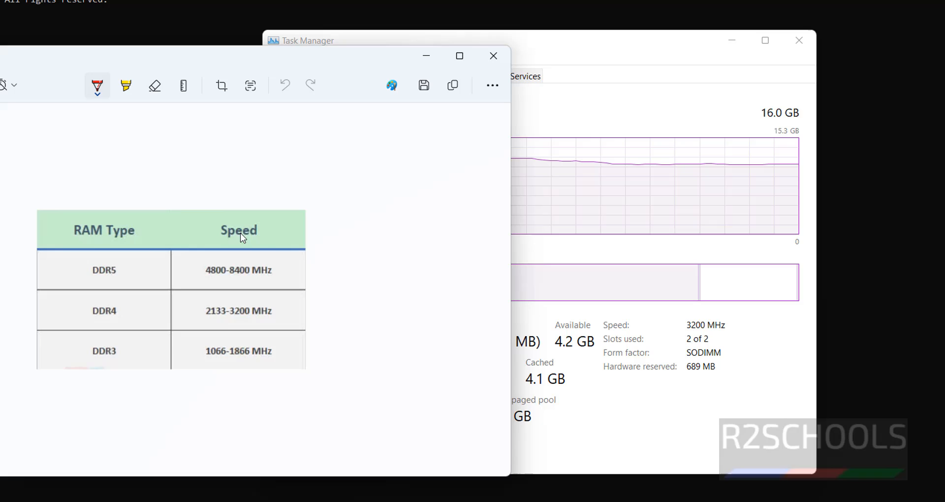
mouse_move(125, 359)
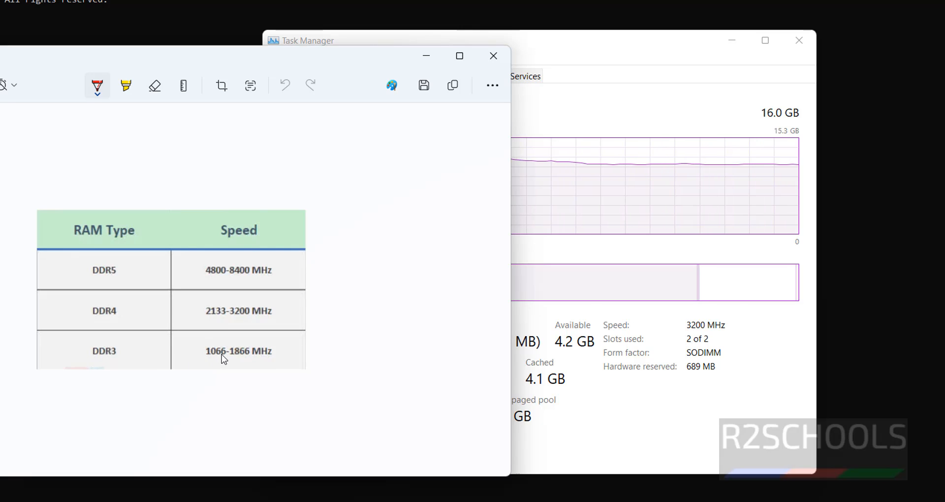
mouse_move(237, 359)
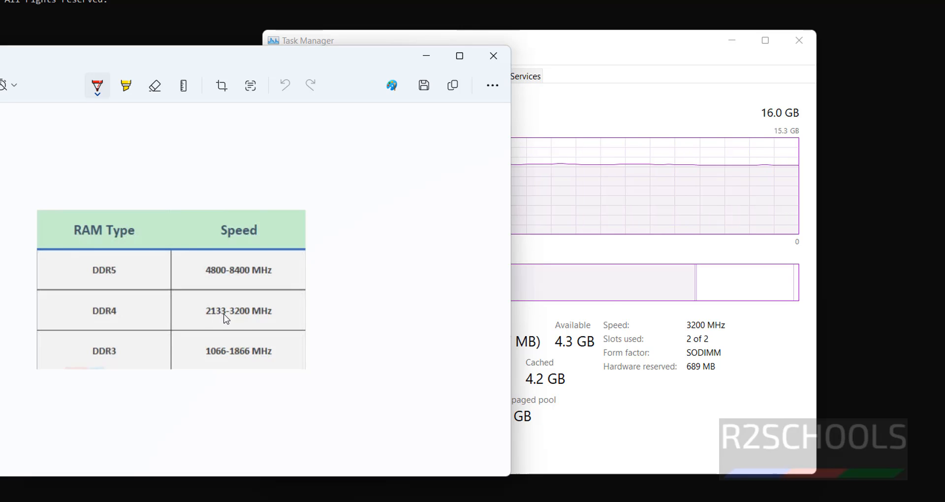
mouse_move(251, 320)
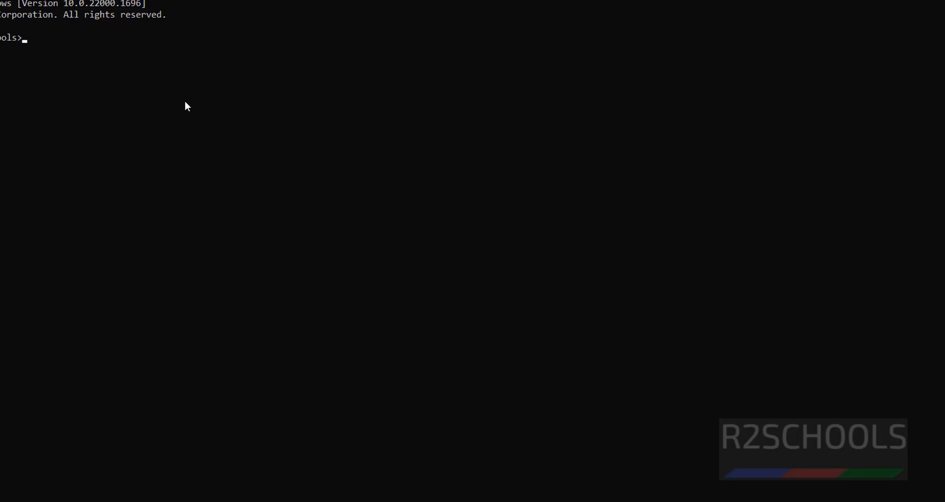
- Run 'wmic MEMORYCHIP get Manufacturer, Speed' and highlight the two Hynix 3200 speed readings
text(wmic MEMORYCHIP get Manufacturer, Speed)
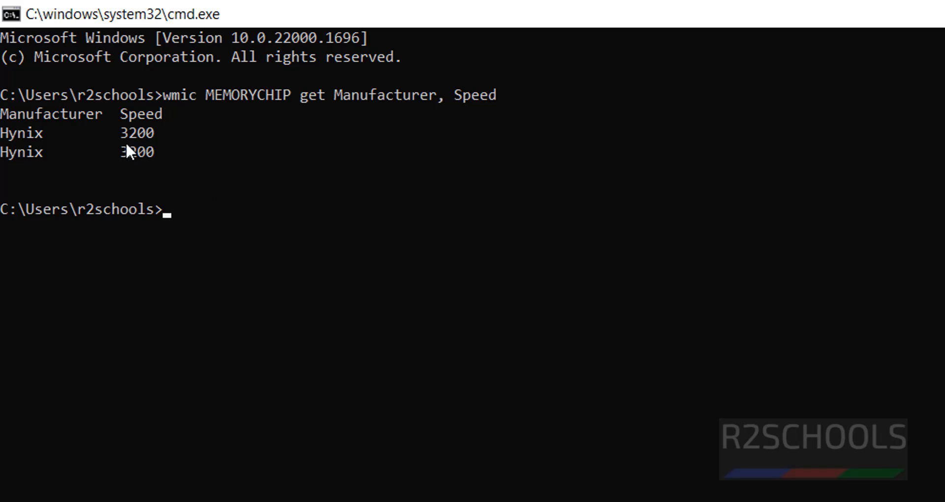
drag(3, 133, 163, 150)
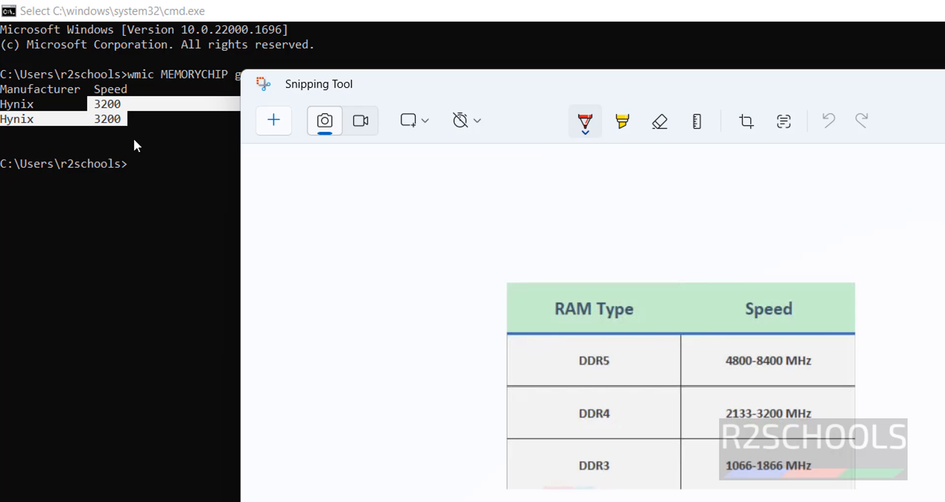
mouse_move(577, 418)
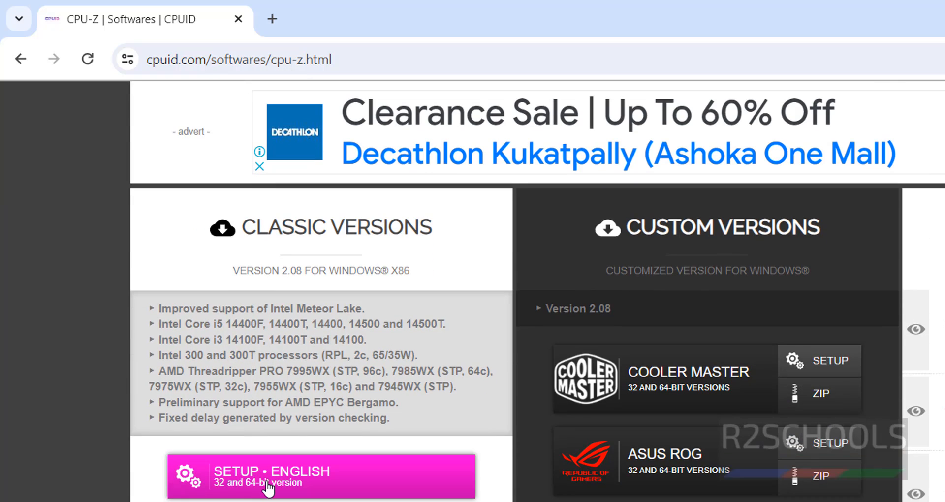
- Download the CPU-Z 2.08 'SETUP • ENGLISH' installer from cpuid.com
click(321, 476)
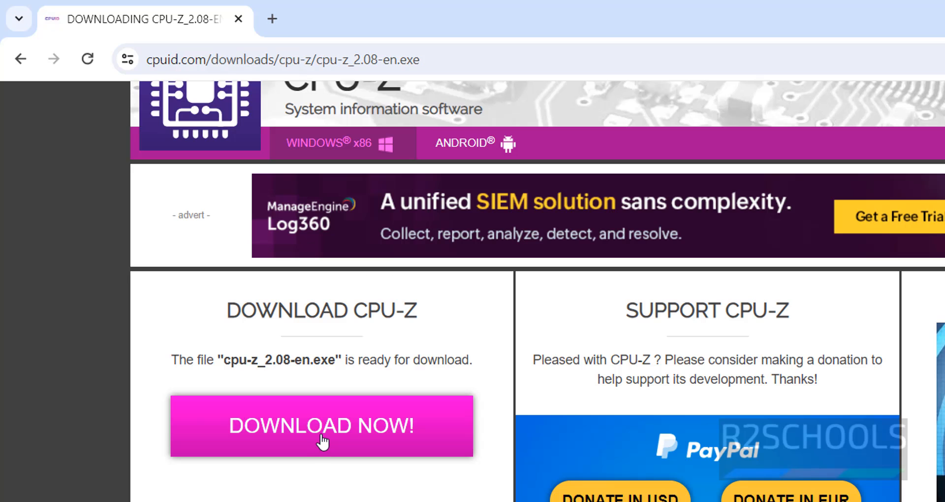
click(321, 425)
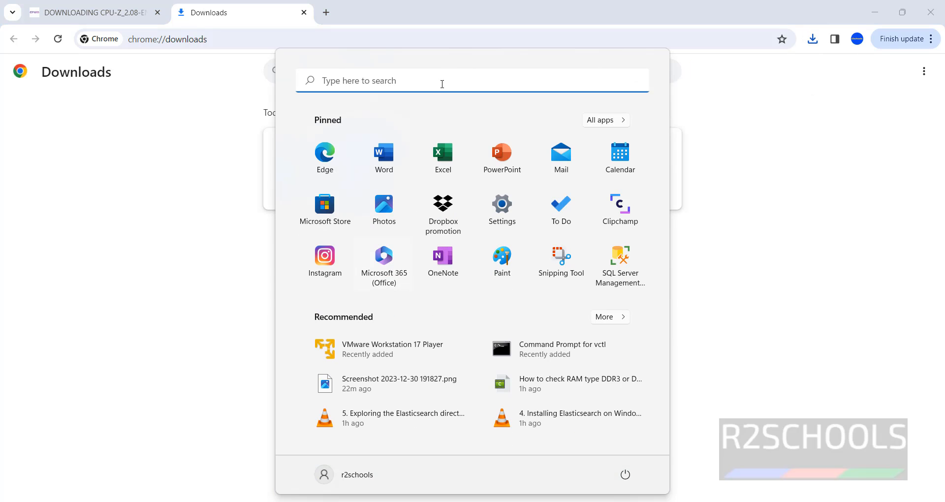
- Type 'cpu-Z' into the Start menu search to find the CPU-Z app
text(c)
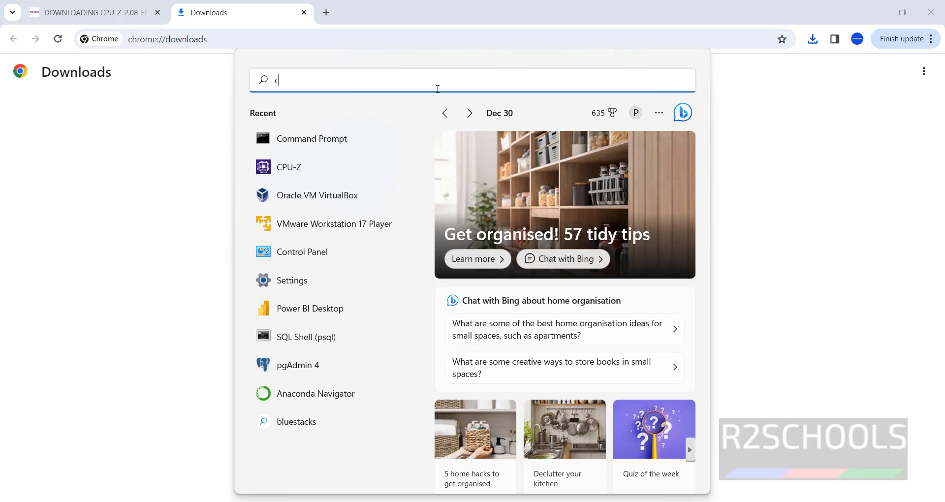
text(pu-Z)
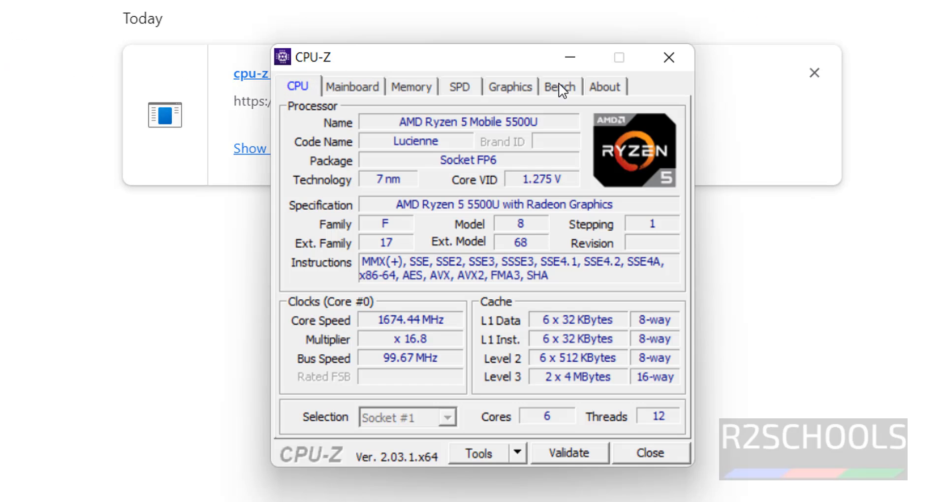
- Show CPU-Z's Memory tab, reading type DDR4 and size 16 GBytes
click(412, 87)
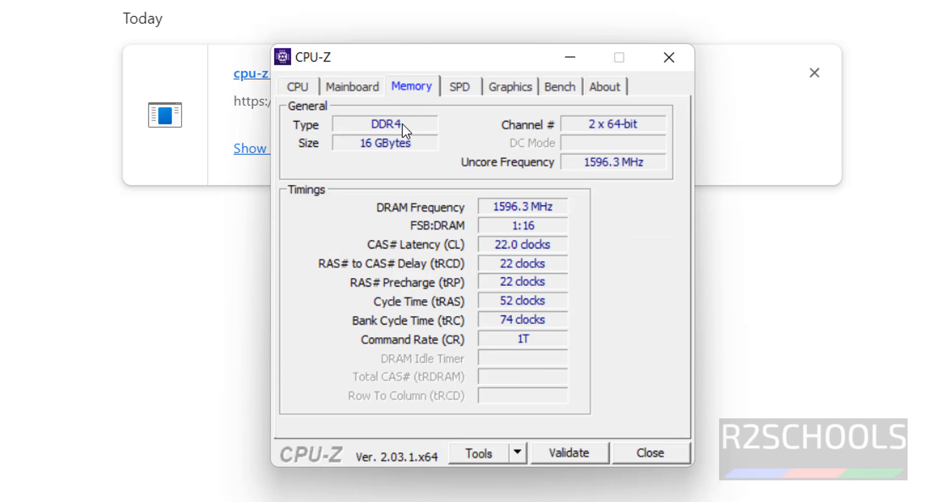
mouse_move(375, 150)
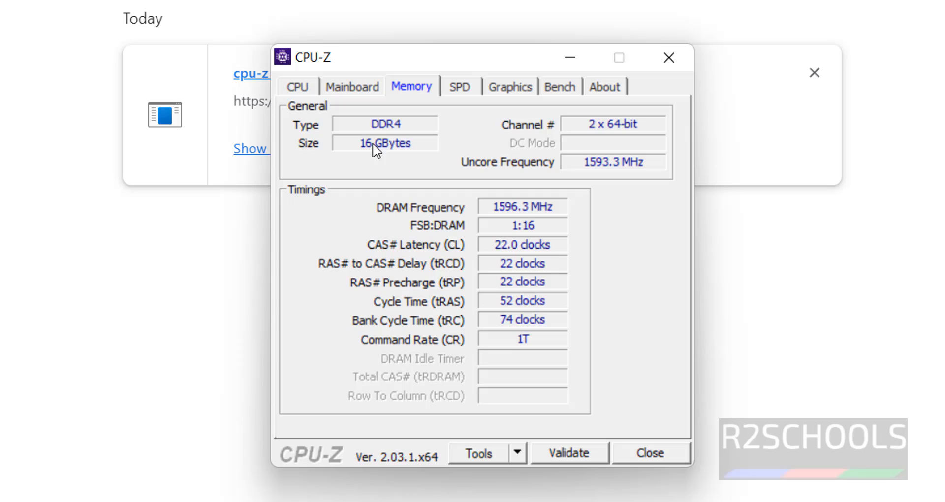
mouse_move(603, 360)
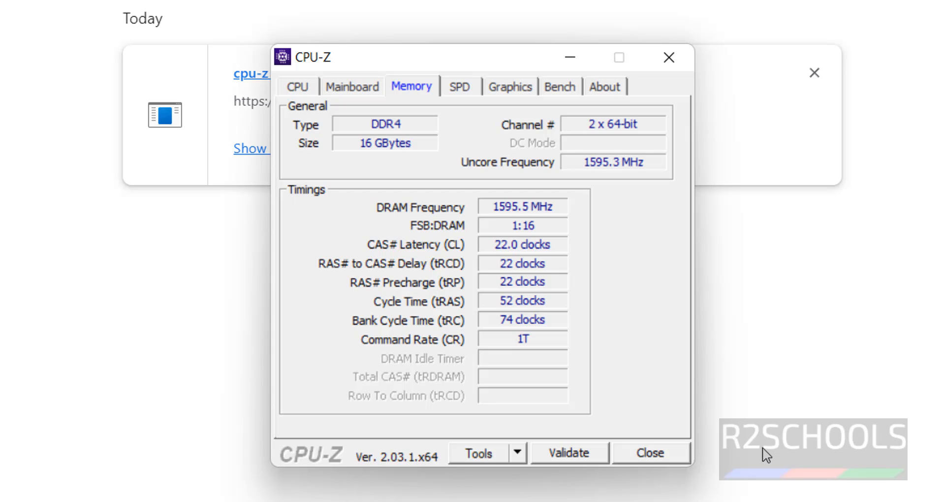
mouse_move(766, 452)
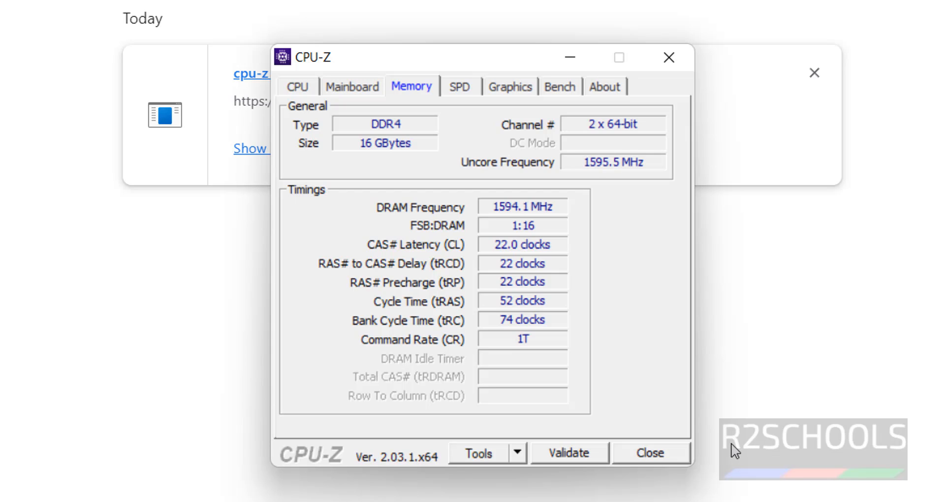